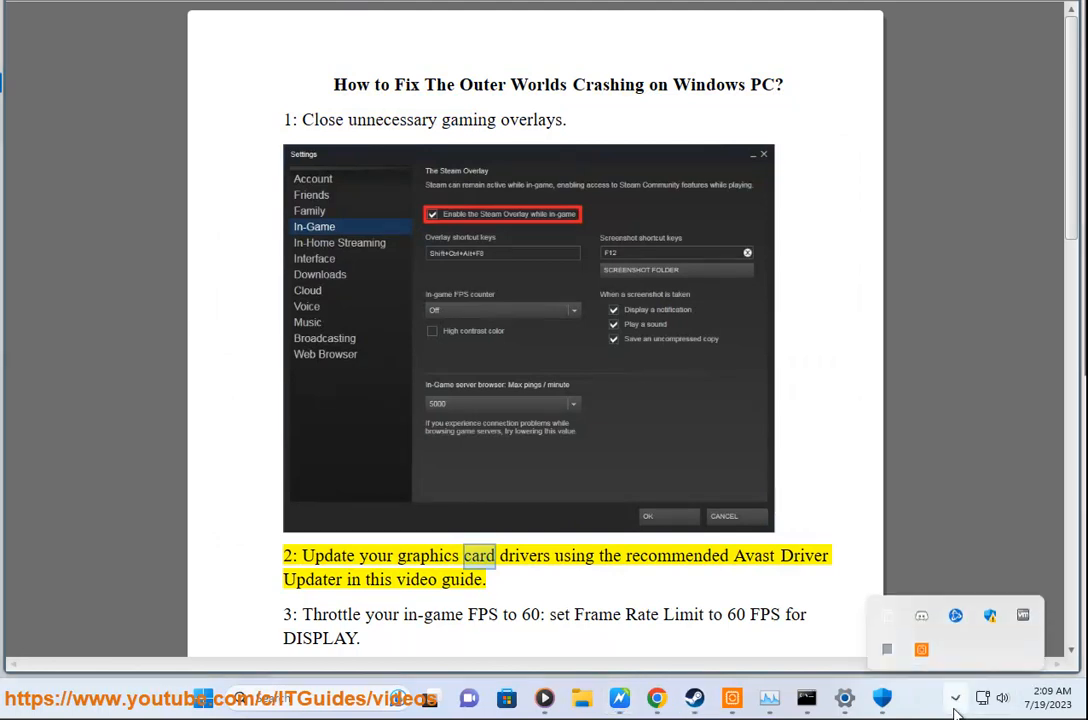
# In Discord's user settings, check Game Overlay is off, glancing at Advanced settings in between
pyautogui.click(900, 698)
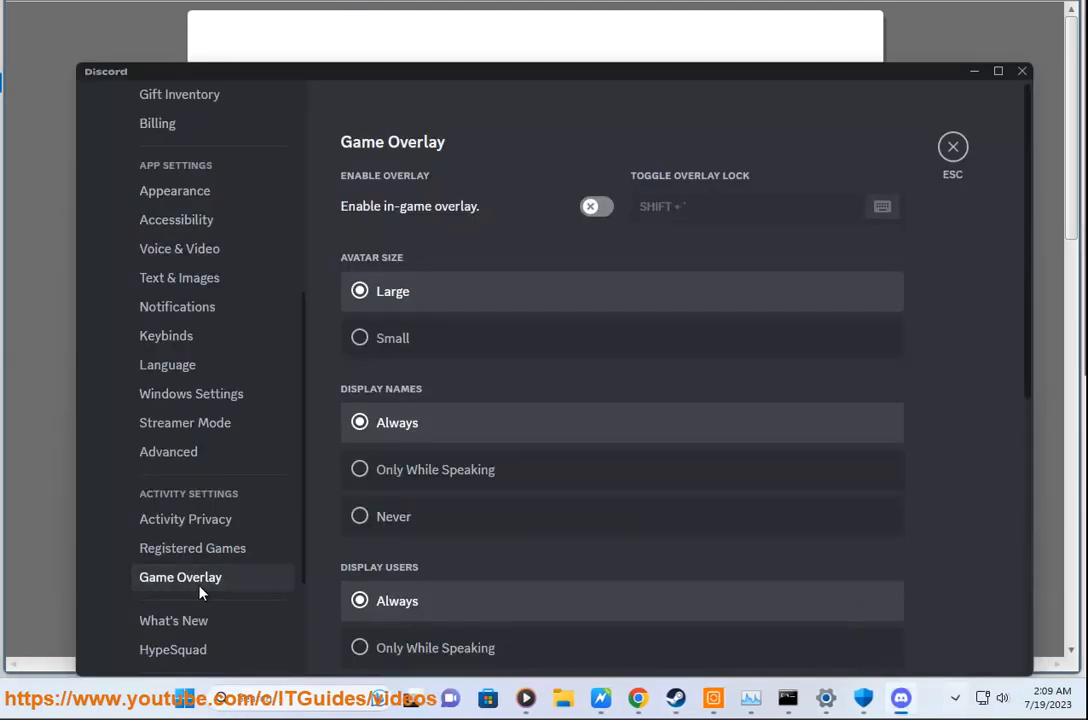
pyautogui.moveTo(952, 146)
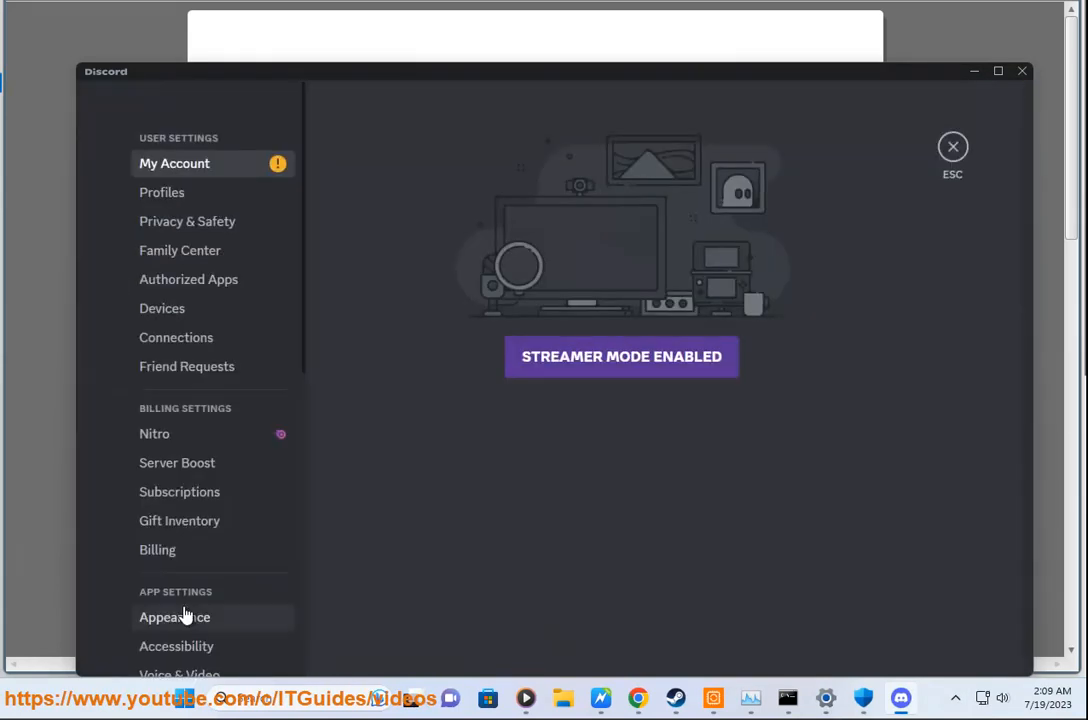
pyautogui.scroll(-3)
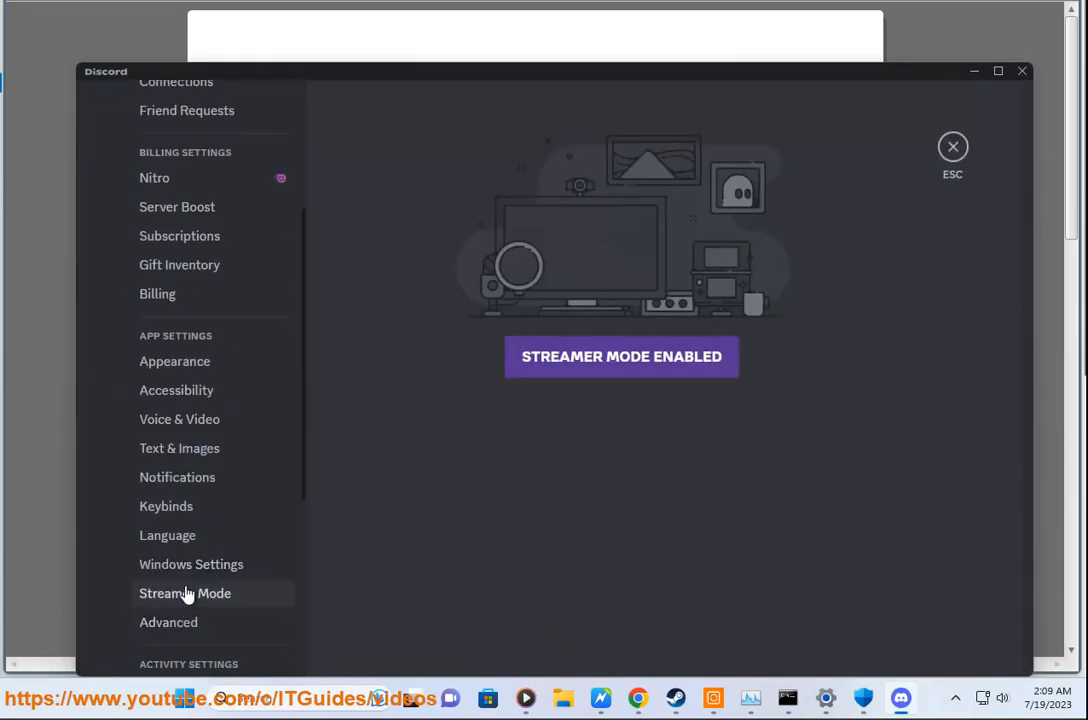
pyautogui.click(168, 620)
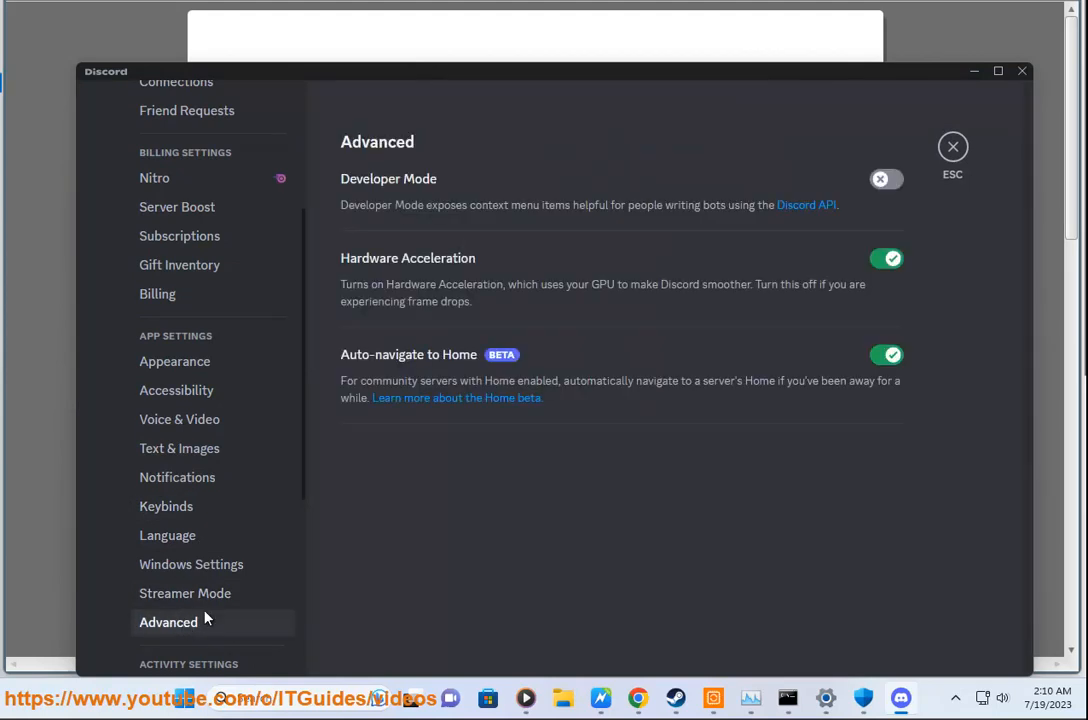
pyautogui.click(180, 492)
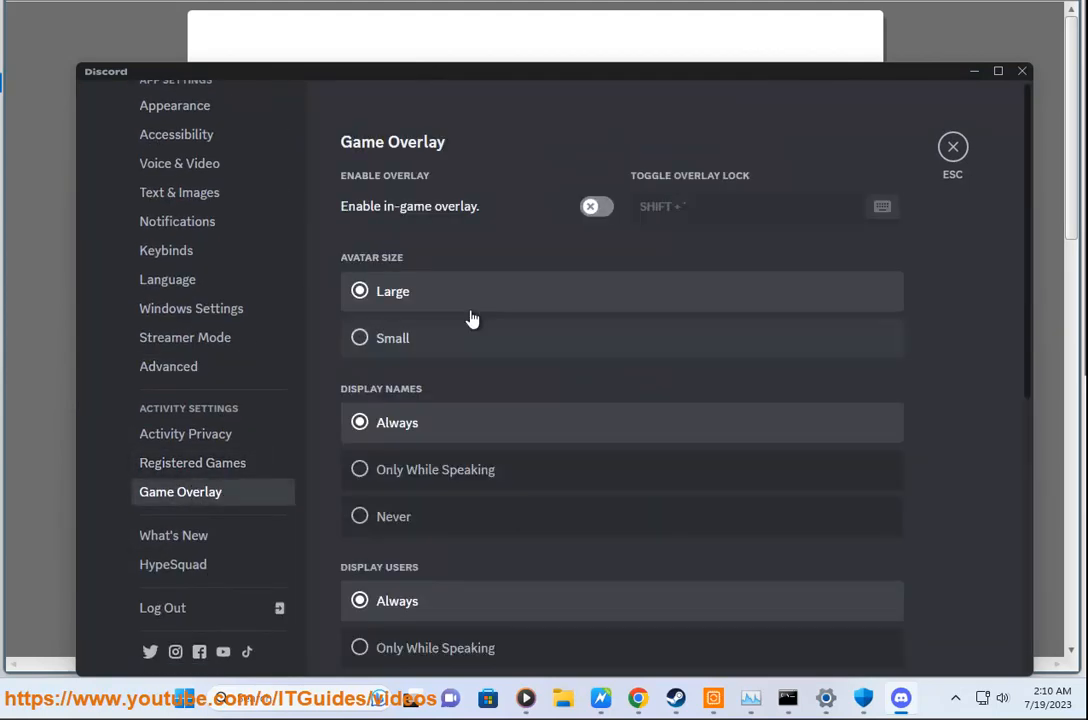
pyautogui.click(952, 146)
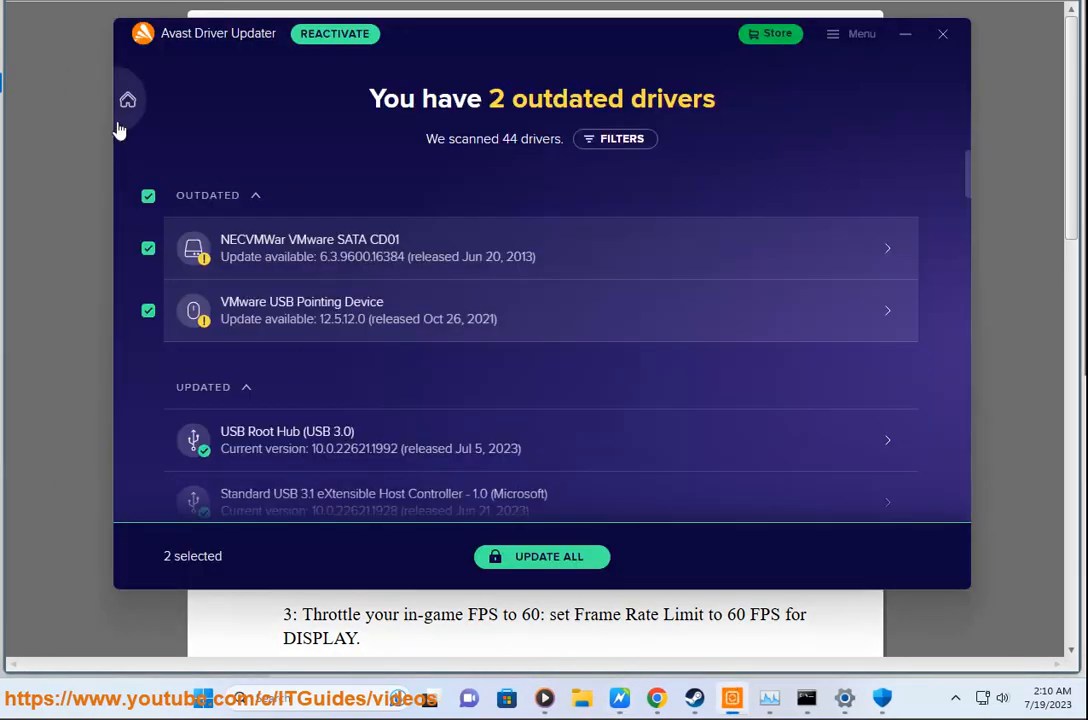
# View Avast Driver Updater's result of 2 outdated drivers out of 44 scanned
pyautogui.click(128, 100)
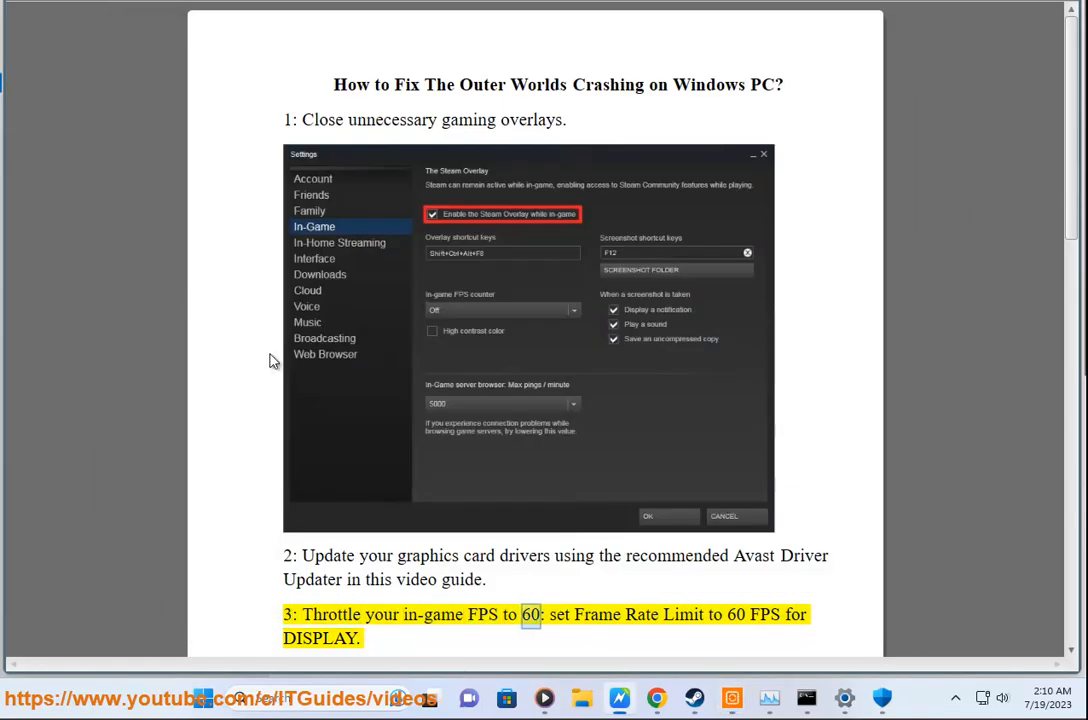
# Reach the guide's tips 4-5 and show a desktop shortcut's Run as administrator option
pyautogui.scroll(-3)
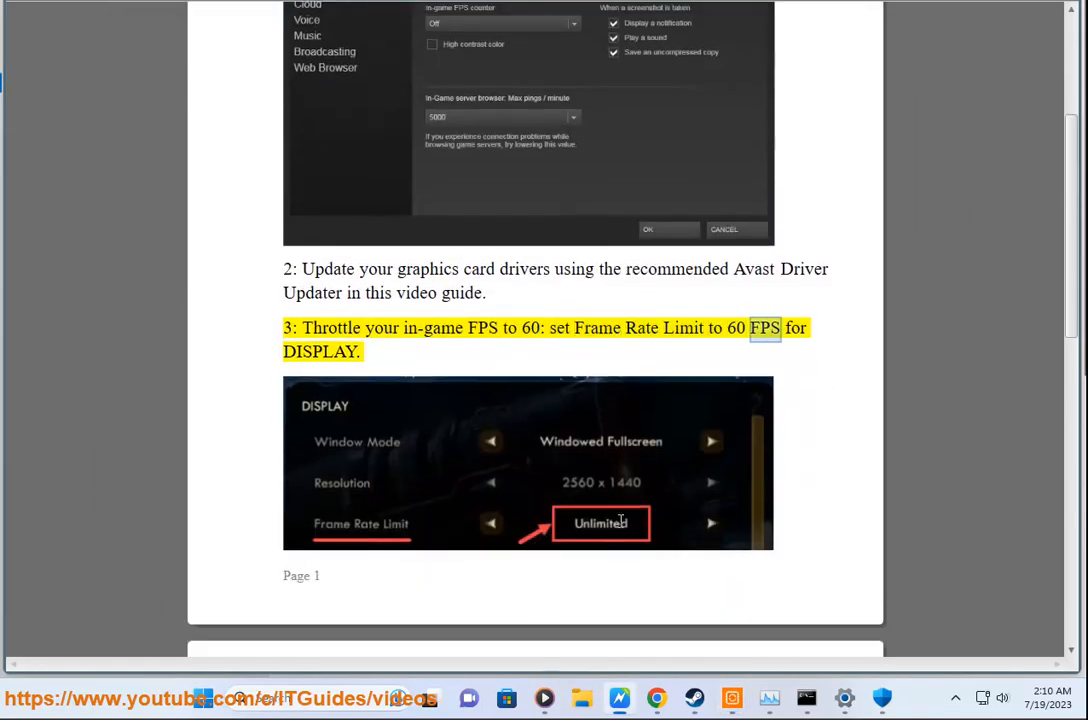
pyautogui.scroll(-3)
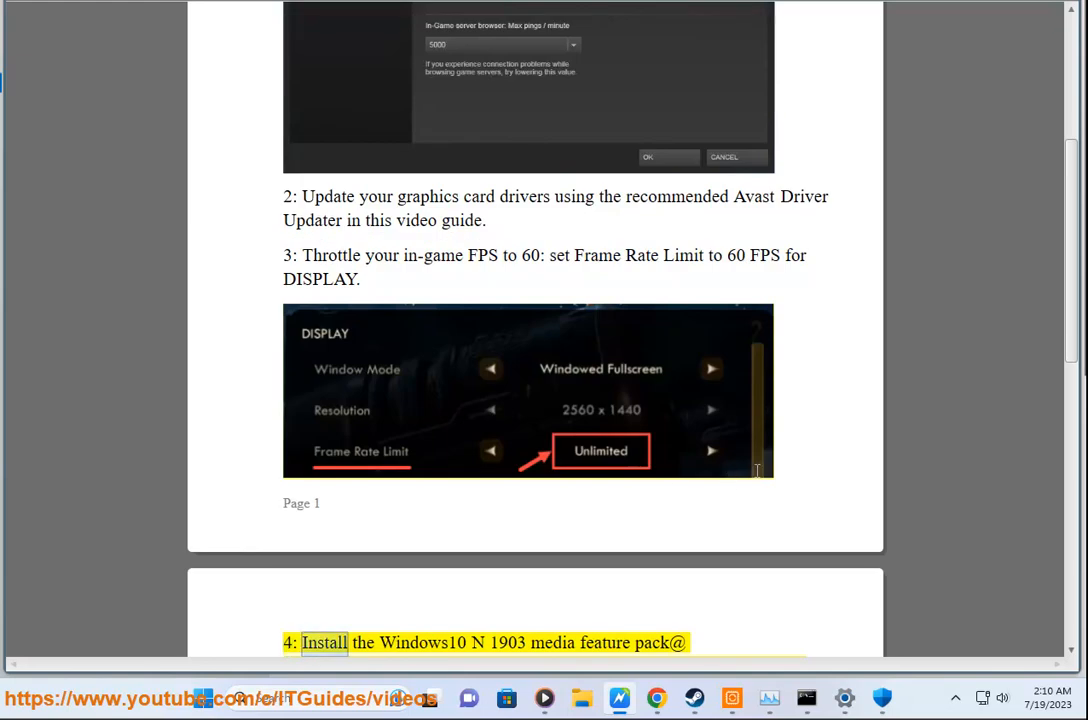
pyautogui.scroll(-3)
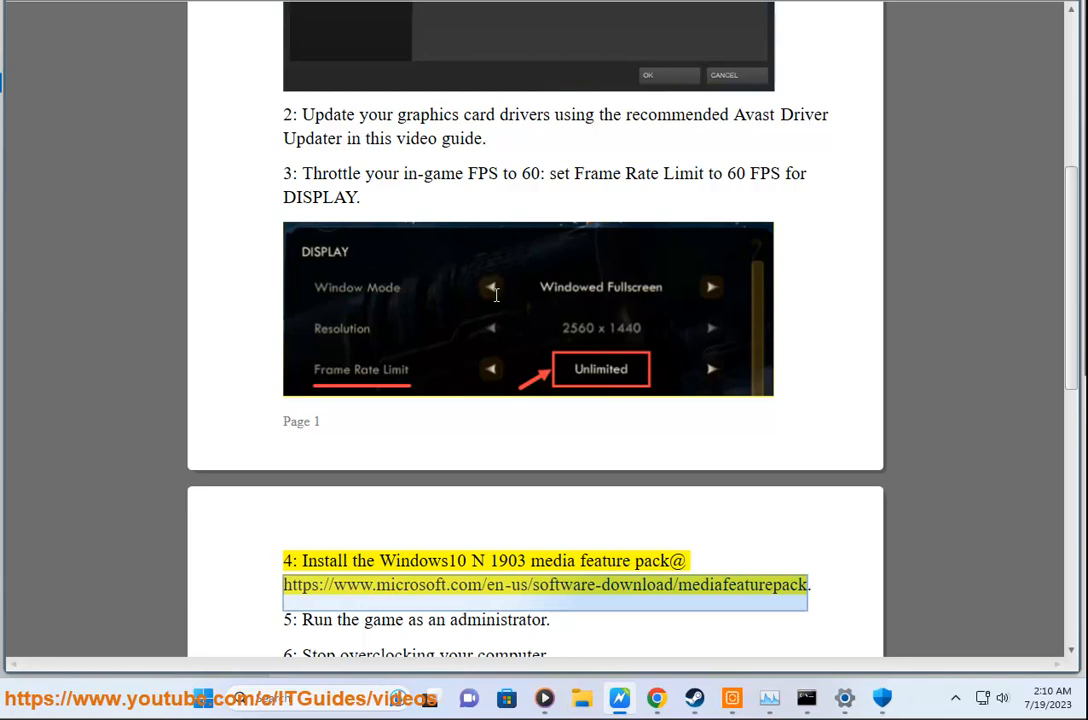
pyautogui.moveTo(494, 292)
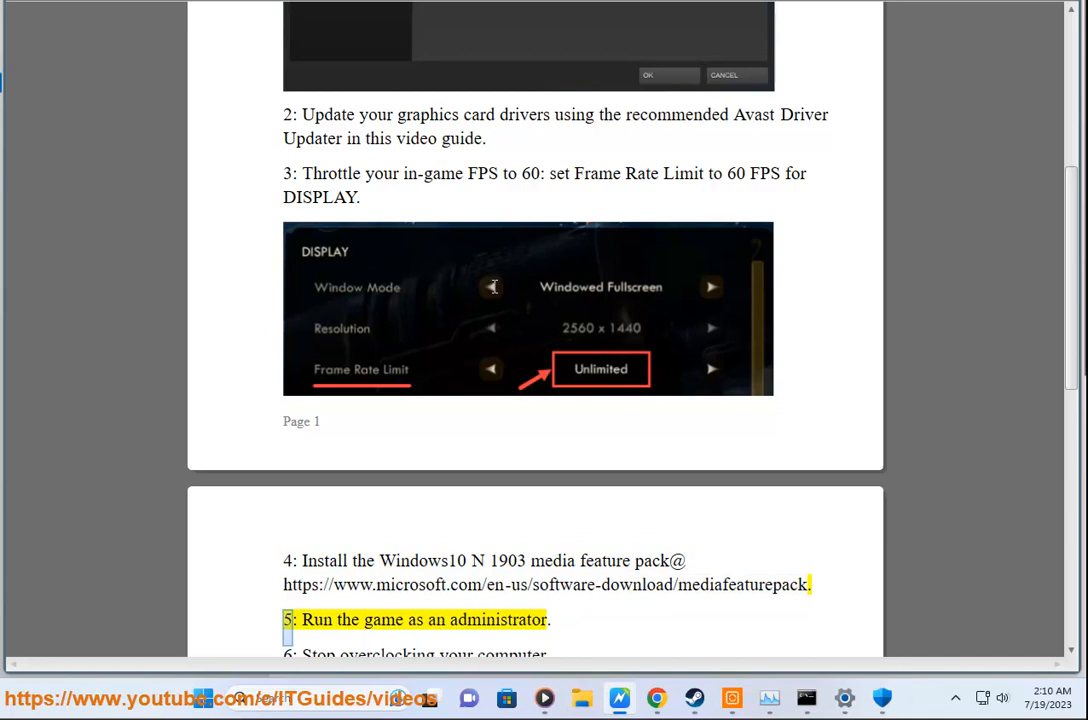
pyautogui.doubleClick(498, 620)
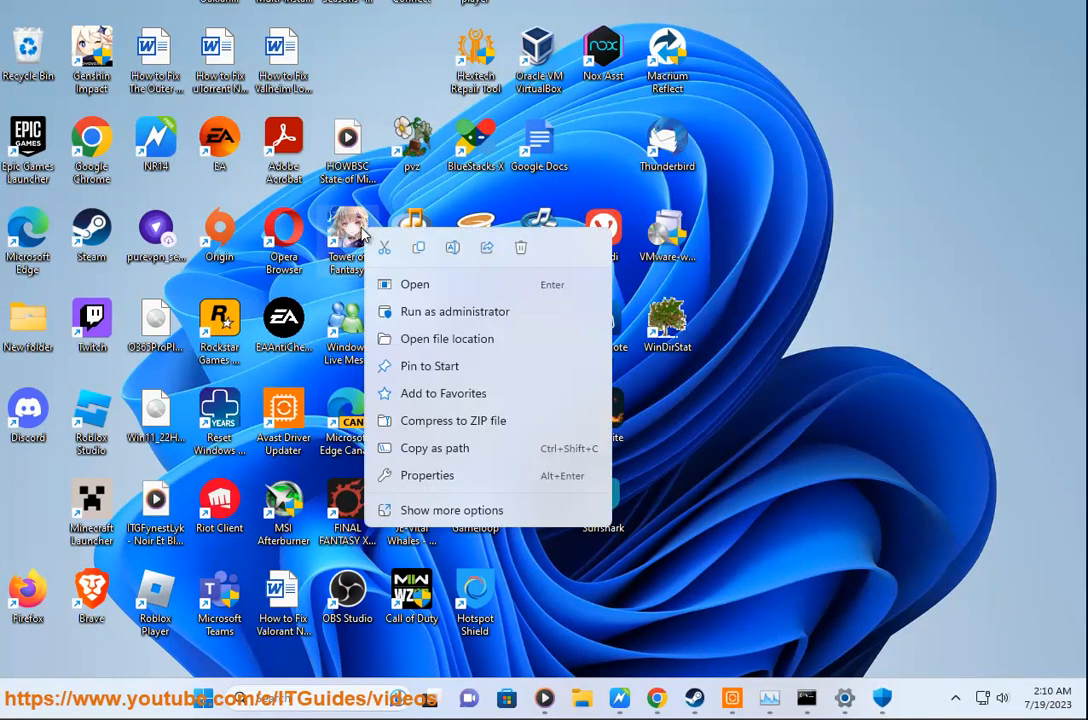
pyautogui.click(740, 540)
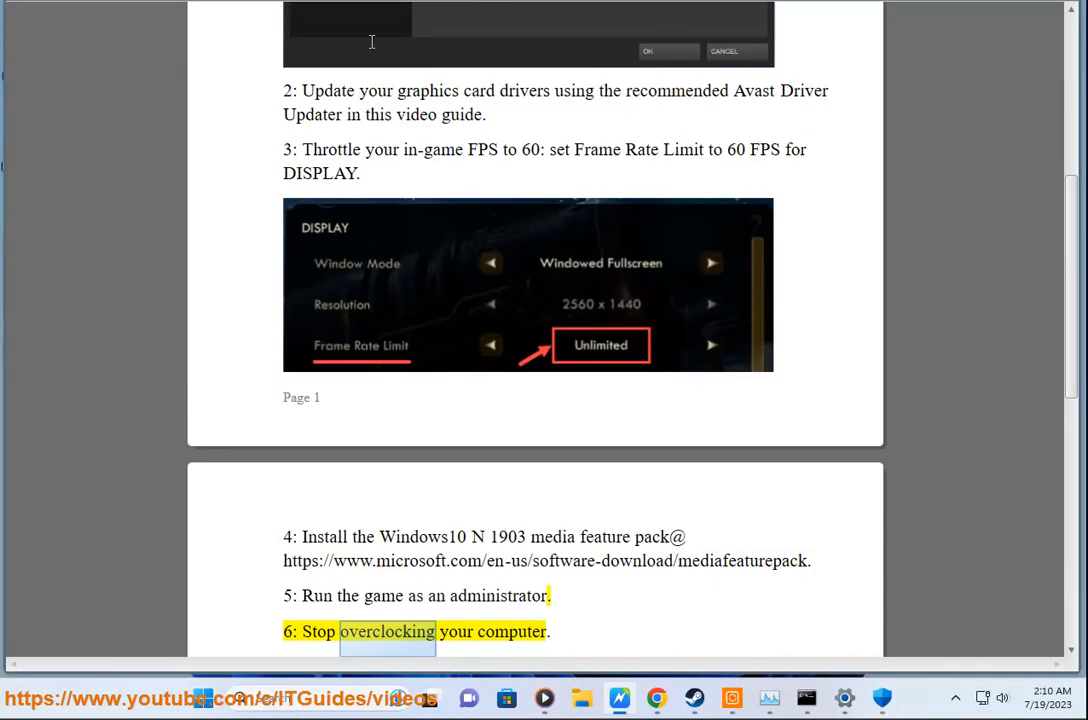
# Continue down to tips 6-7 on overclocking and checking system files
pyautogui.scroll(-3)
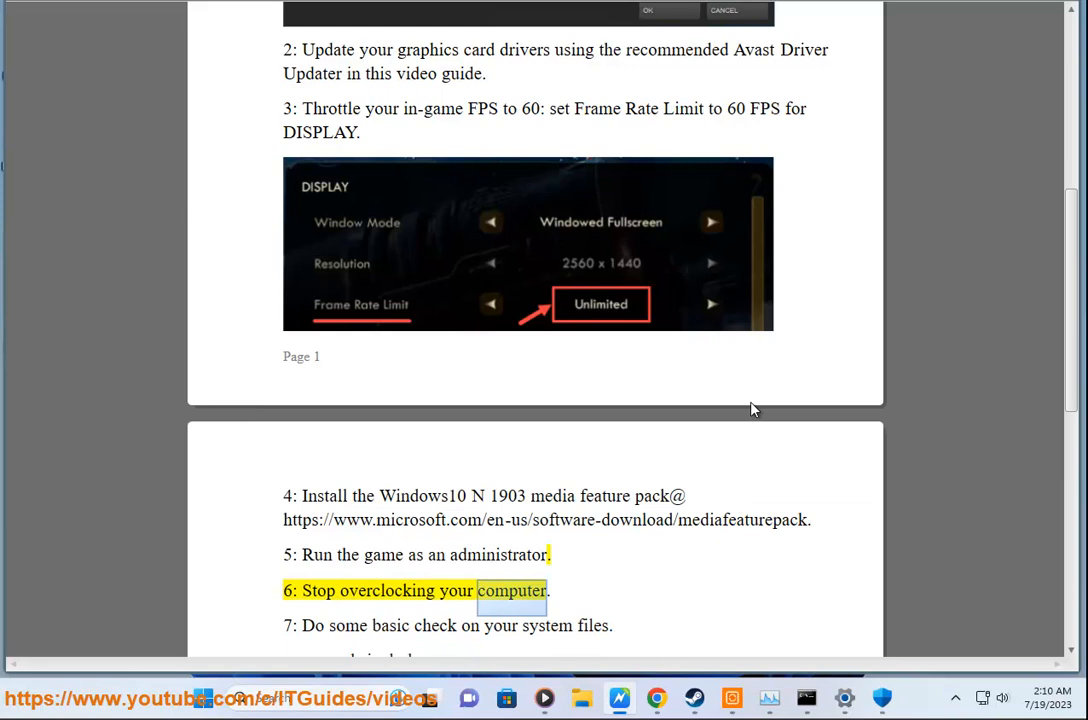
pyautogui.scroll(-3)
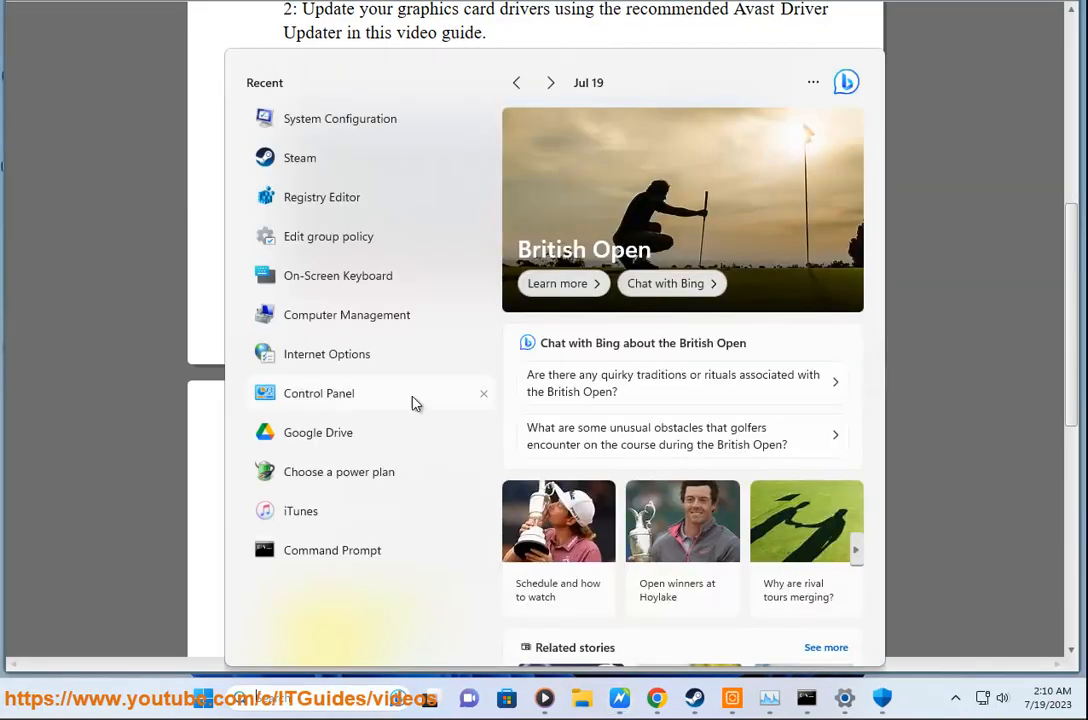
# Launch Command Prompt from Start with administrator rights for the sfc /scannow check
pyautogui.rightClick(332, 550)
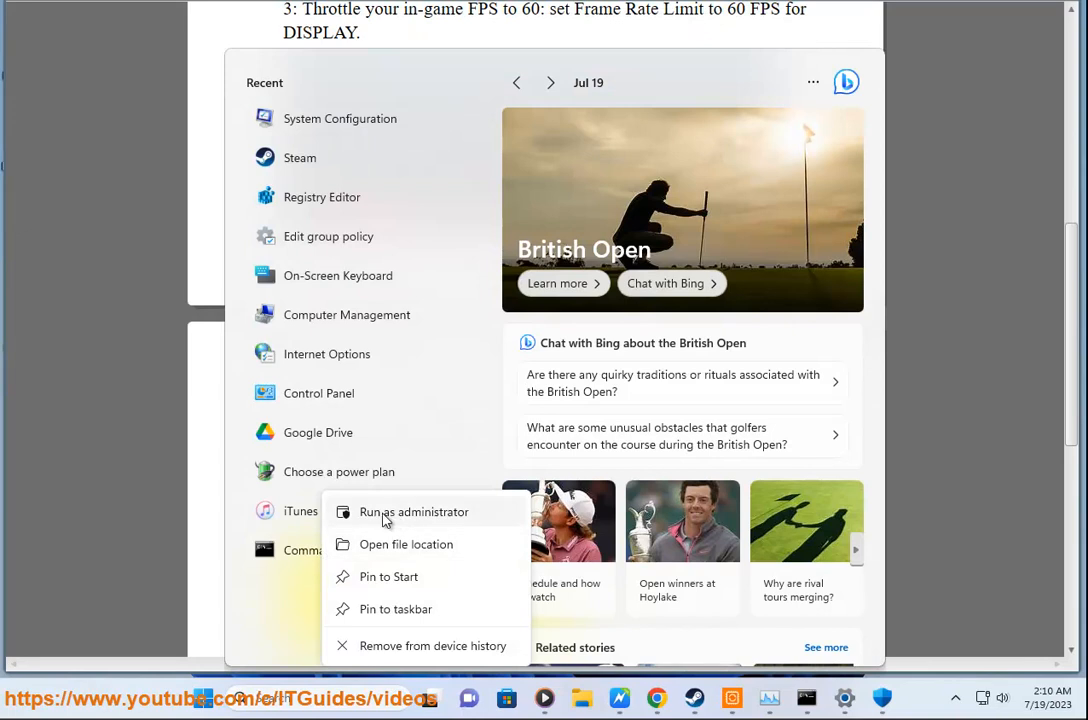
pyautogui.click(414, 512)
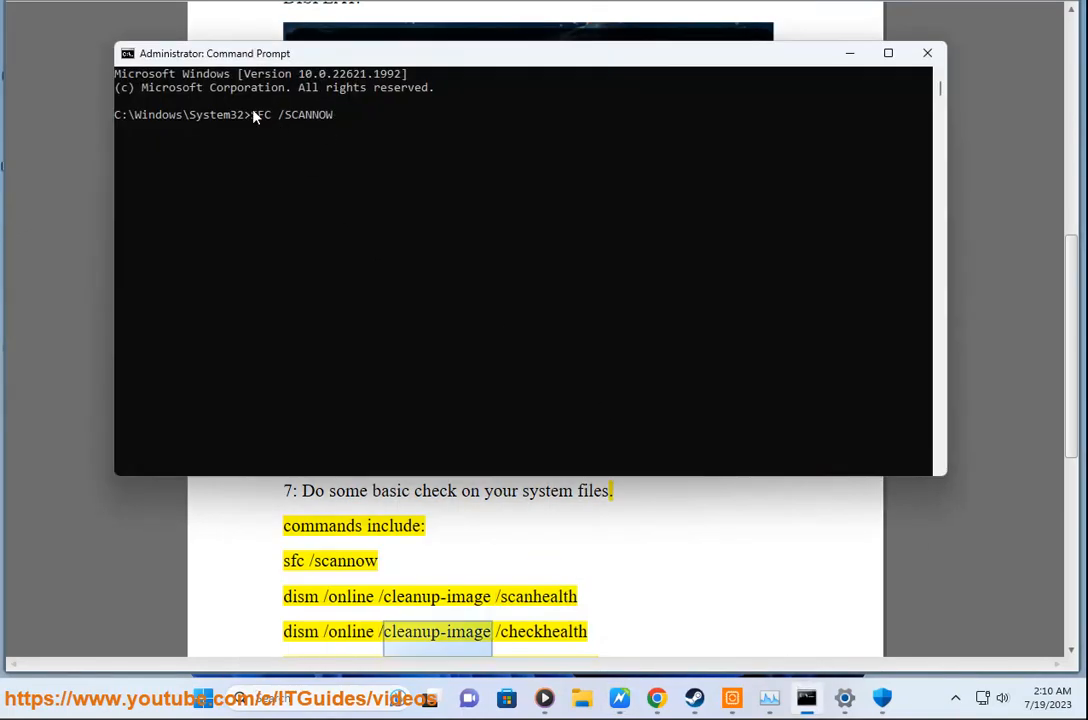